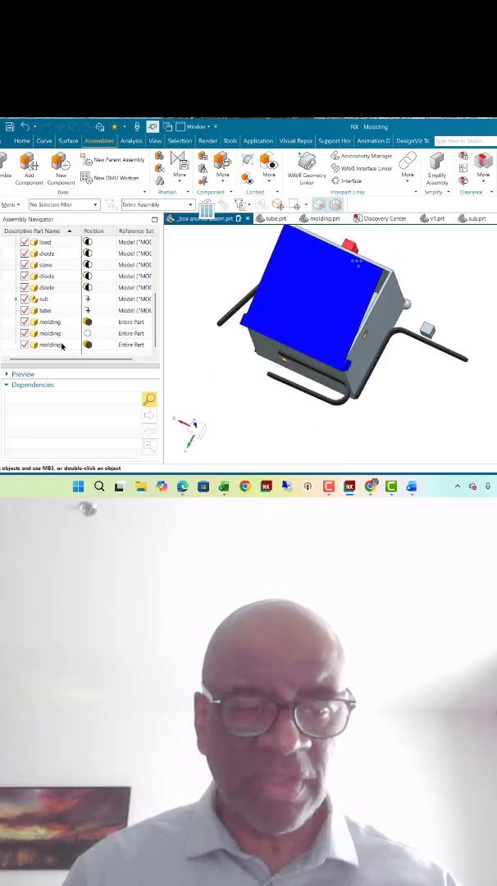
# Step: Bring up the context options for the last molding component in the Assembly Navigator
pyautogui.rightClick(50, 344)
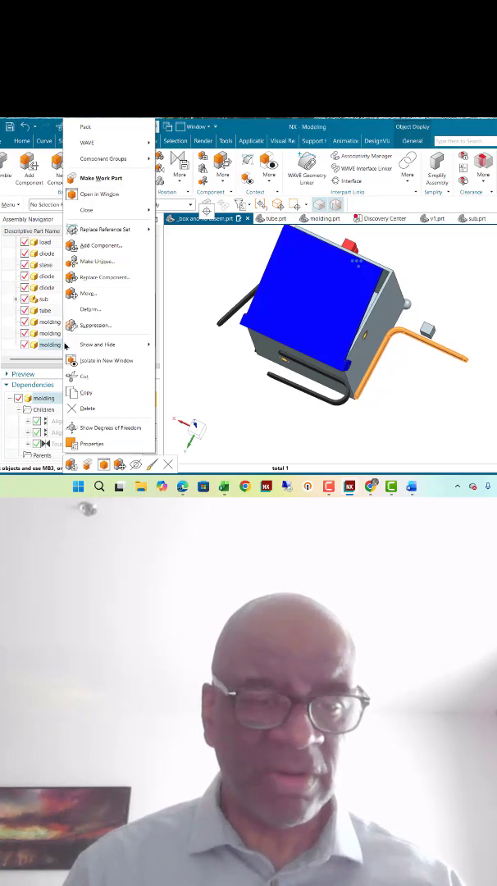
pyautogui.moveTo(91, 309)
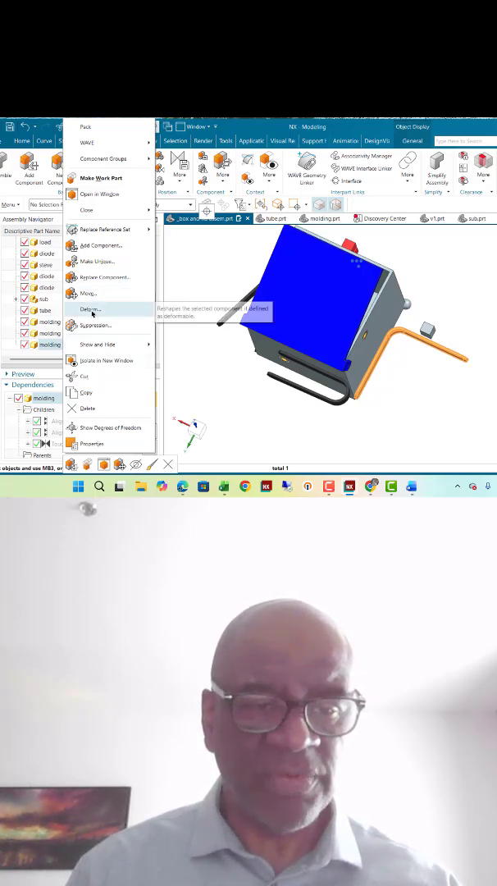
# Step: Start Deform Component on the molding with the box-and-lid assembly as context
pyautogui.click(88, 308)
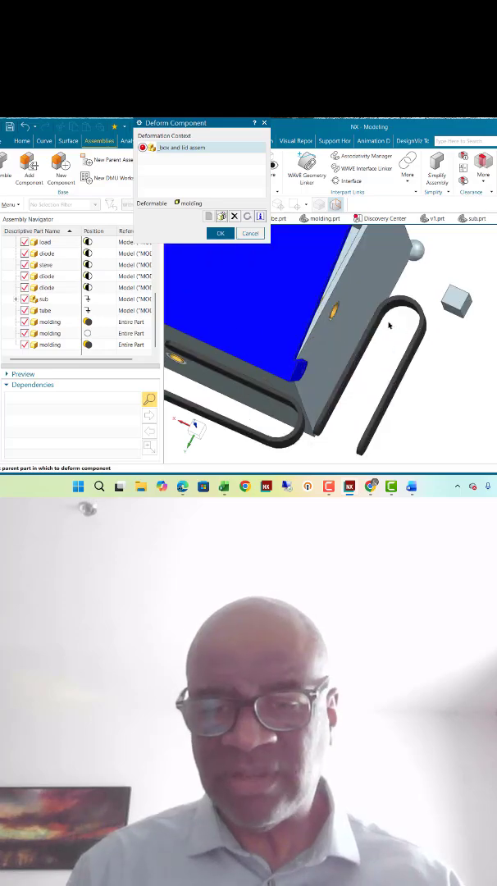
pyautogui.moveTo(390, 326); pyautogui.dragTo(376, 322)
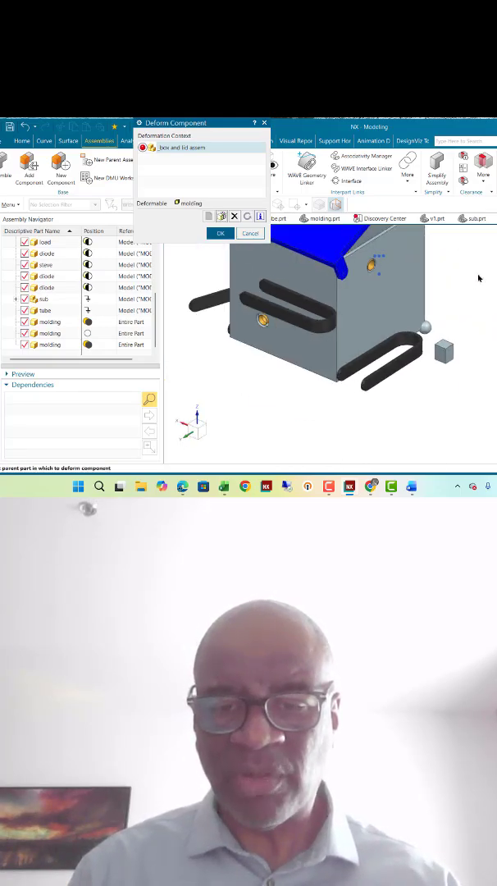
# Step: Accept the deformation context and enter 1 as the molding's angle value
pyautogui.click(219, 233)
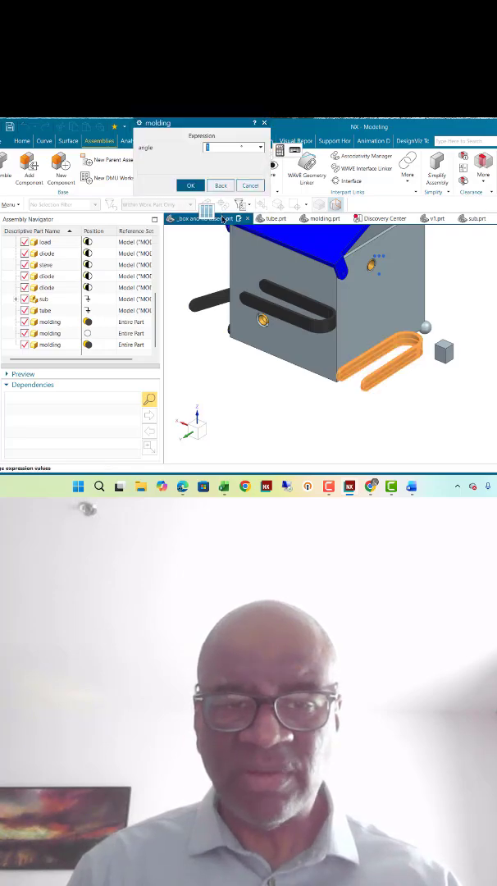
pyautogui.write('1')
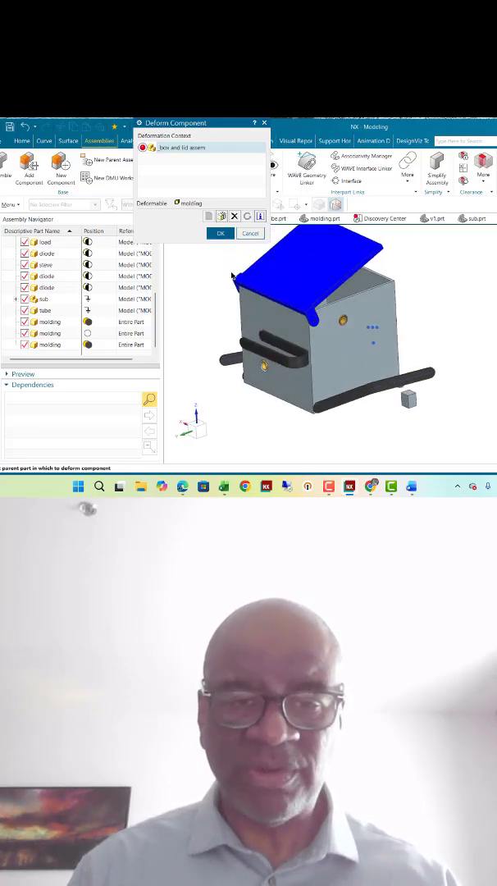
# Step: Apply the deformation to reshape the molding, then select the first molding component
pyautogui.click(219, 232)
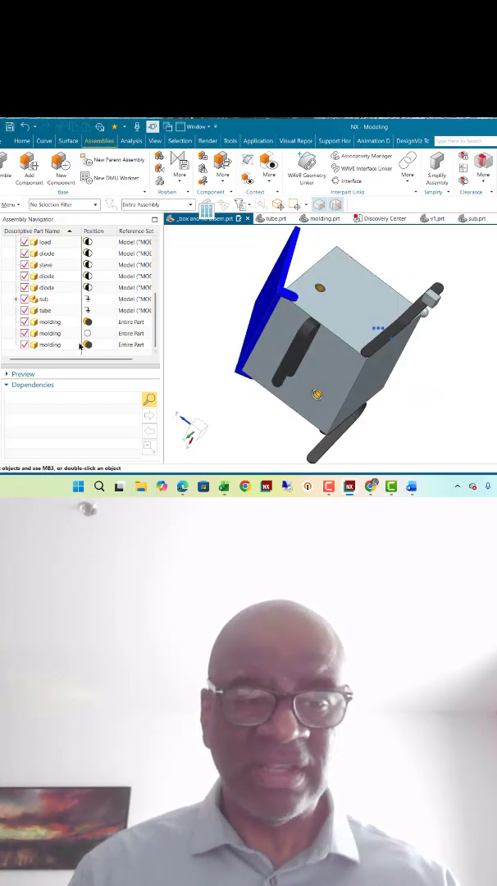
pyautogui.click(51, 321)
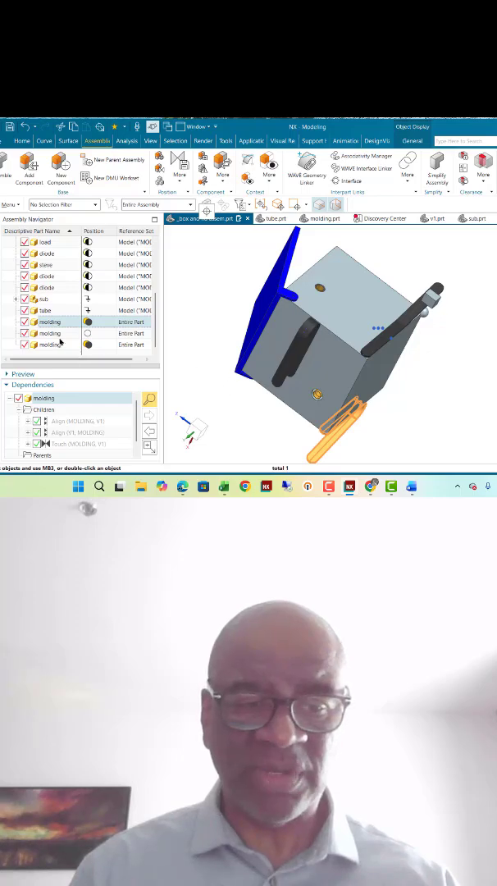